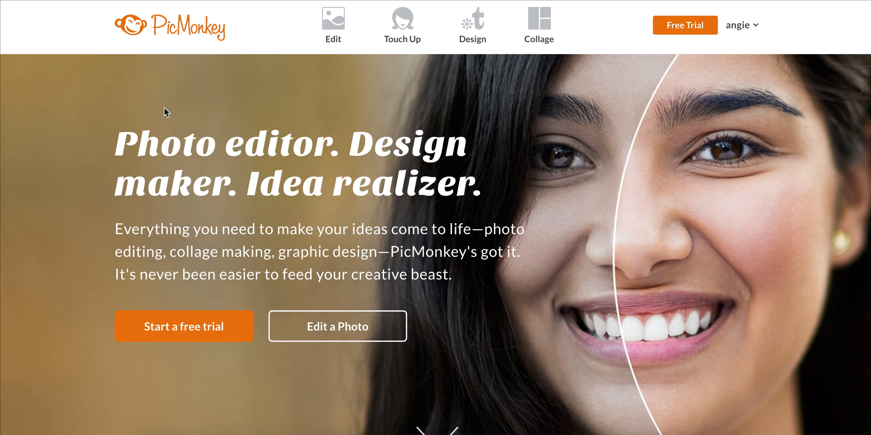
{"action": "mouse_move", "coordinate": [293, 95]}
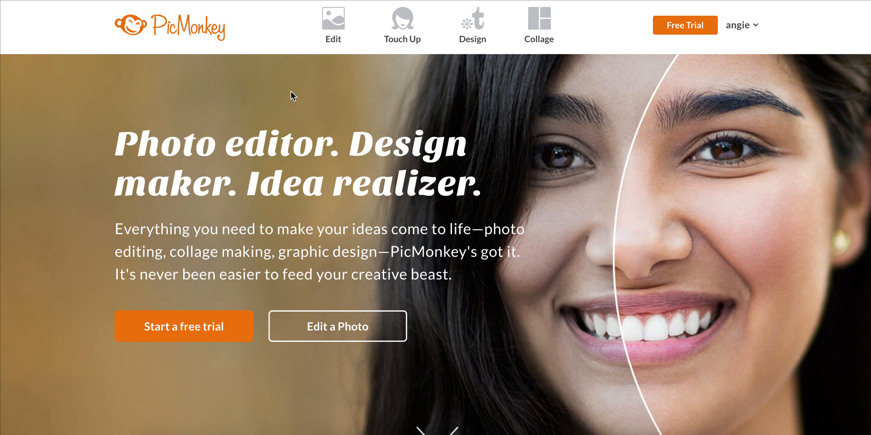
{"action": "mouse_move", "coordinate": [429, 90]}
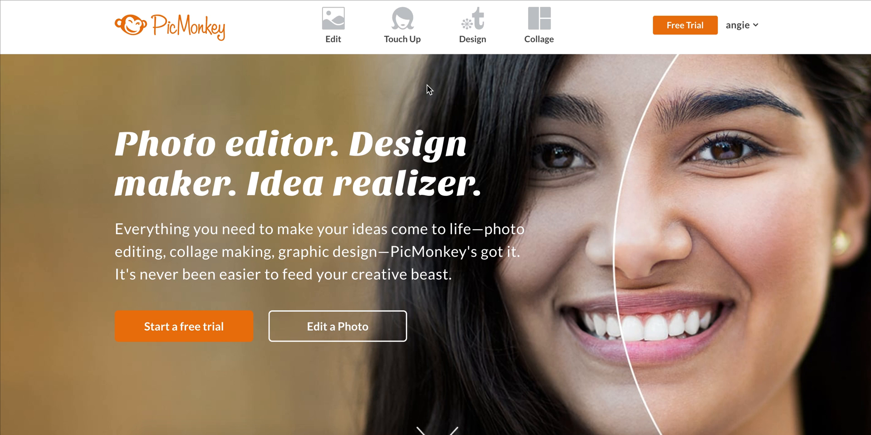
Start a new design on a blank square canvas in the editor.
{"action": "left_click", "coordinate": [472, 25]}
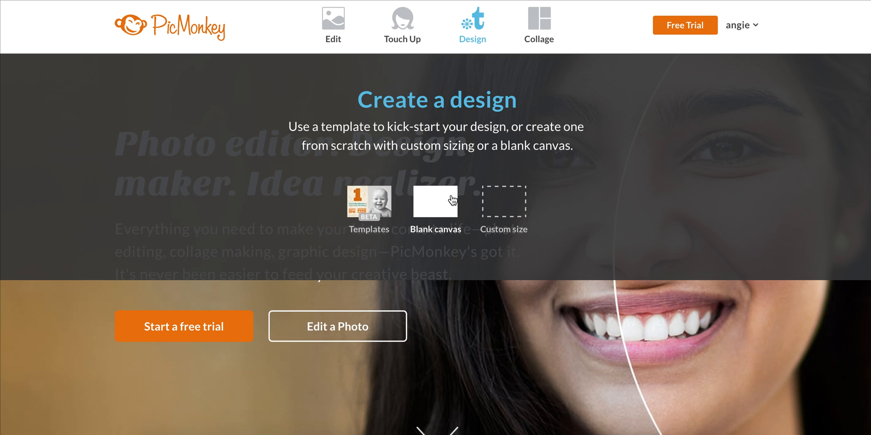
{"action": "left_click", "coordinate": [435, 201]}
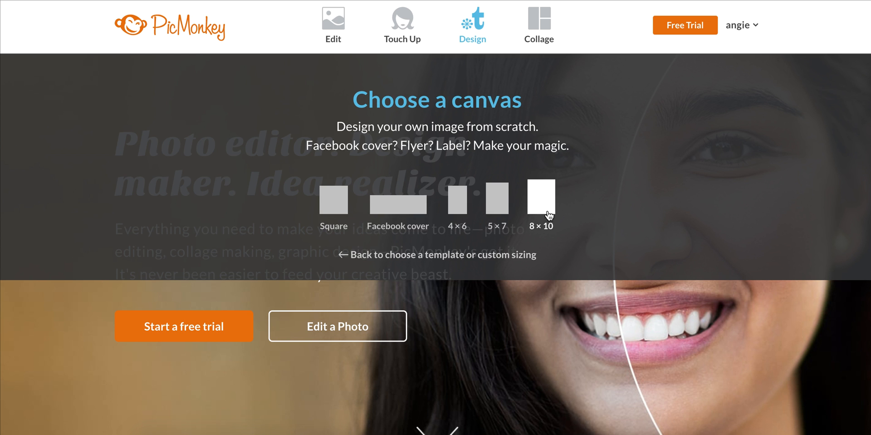
{"action": "left_click", "coordinate": [540, 199]}
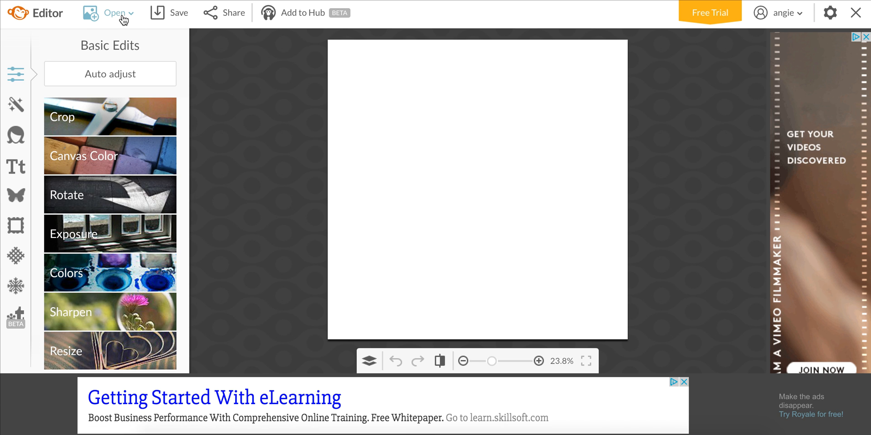
Load the watercolor flower frame image from the computer onto the canvas.
{"action": "left_click", "coordinate": [115, 12]}
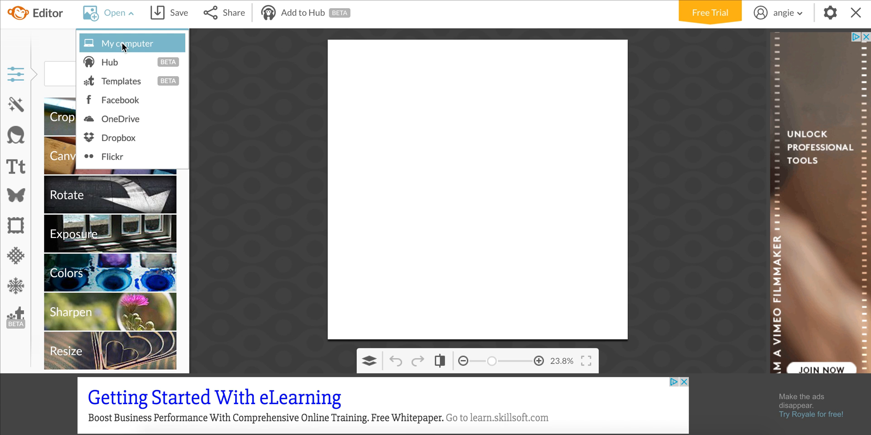
{"action": "left_click", "coordinate": [128, 43]}
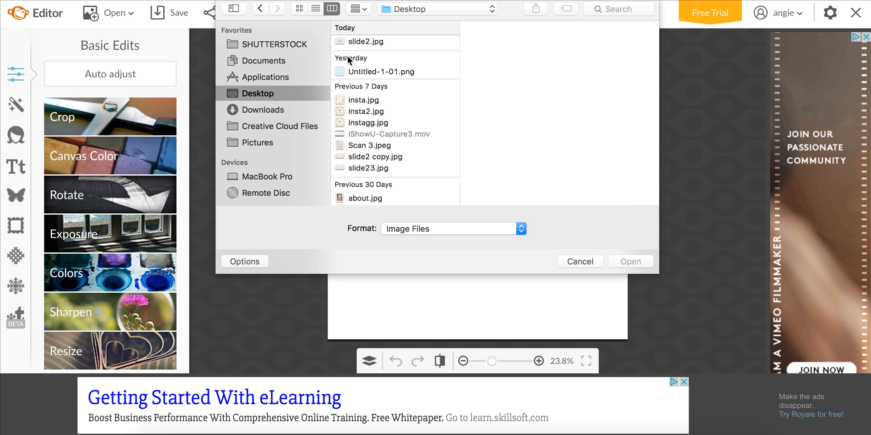
{"action": "left_click", "coordinate": [378, 43]}
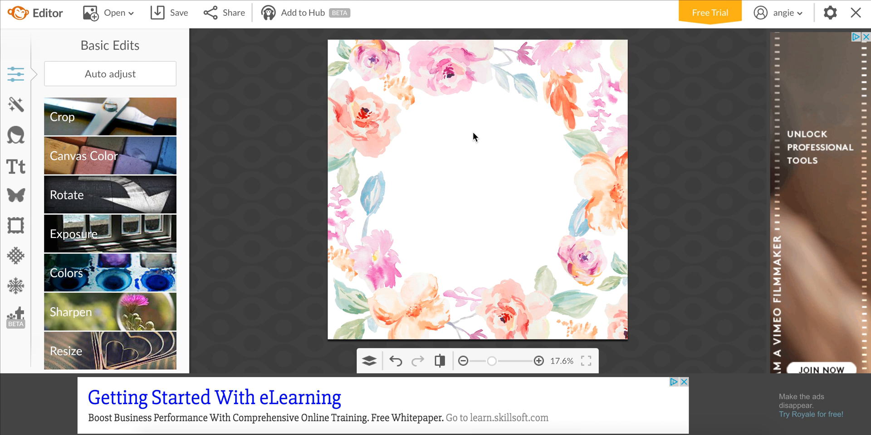
{"action": "mouse_move", "coordinate": [552, 189]}
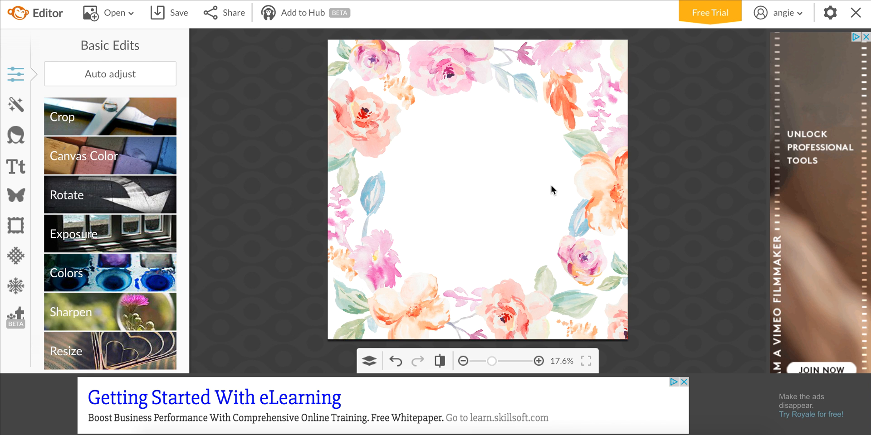
{"action": "mouse_move", "coordinate": [143, 58]}
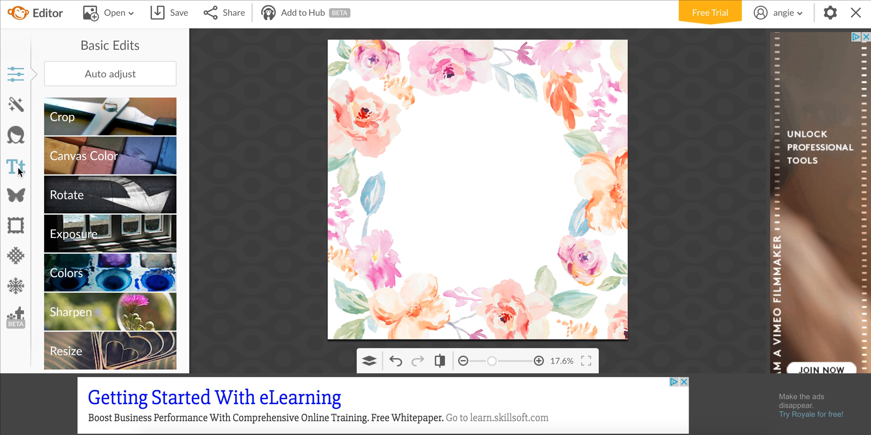
{"action": "mouse_move", "coordinate": [397, 217]}
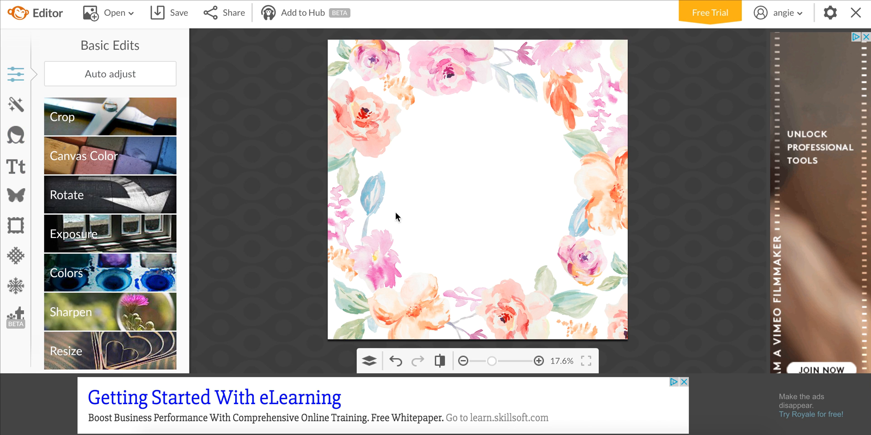
{"action": "mouse_move", "coordinate": [143, 123]}
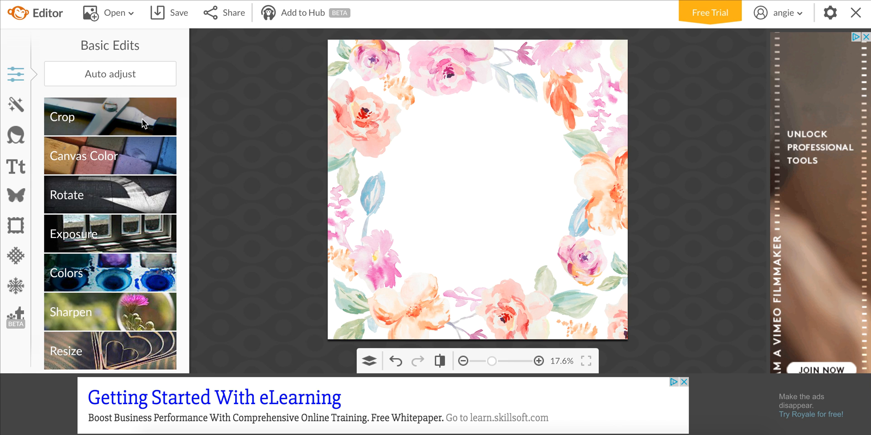
{"action": "mouse_move", "coordinate": [16, 167]}
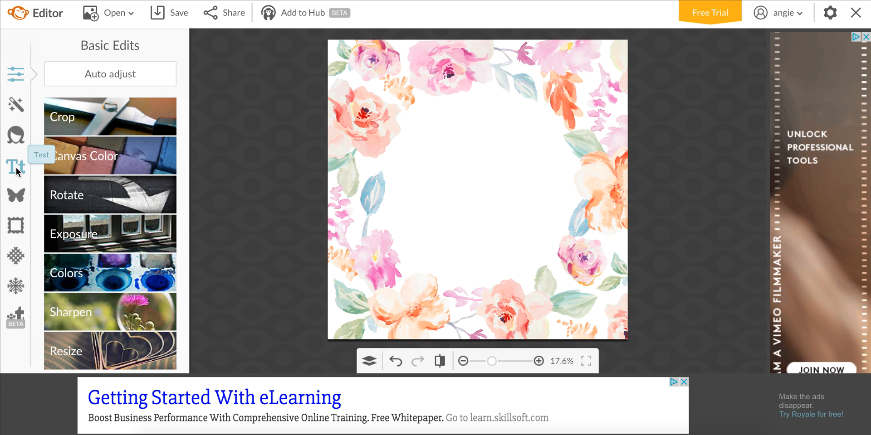
Add a text box in the frame's centre reading It's a.
{"action": "left_click", "coordinate": [16, 167]}
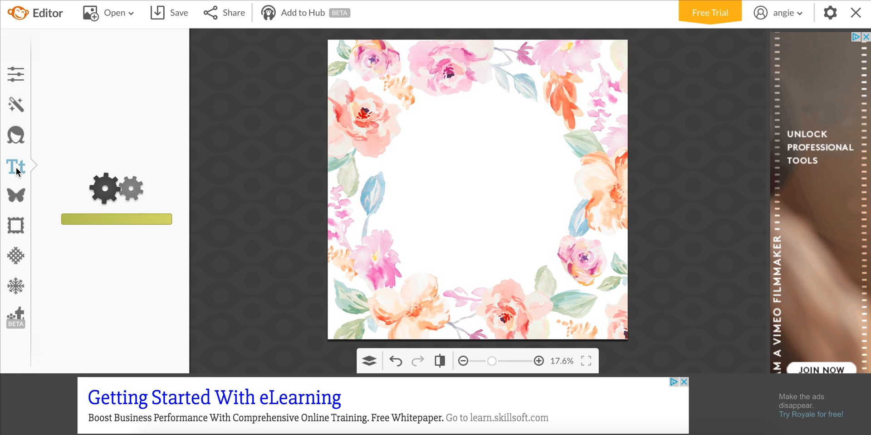
{"action": "left_click", "coordinate": [16, 167]}
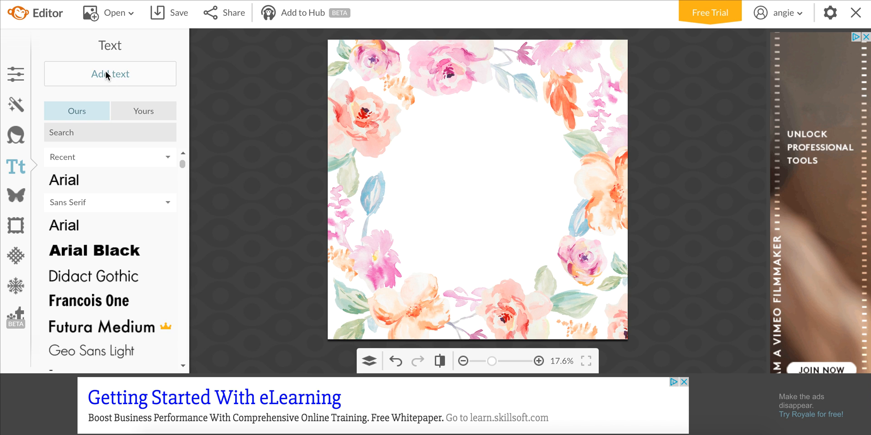
{"action": "left_click", "coordinate": [110, 73]}
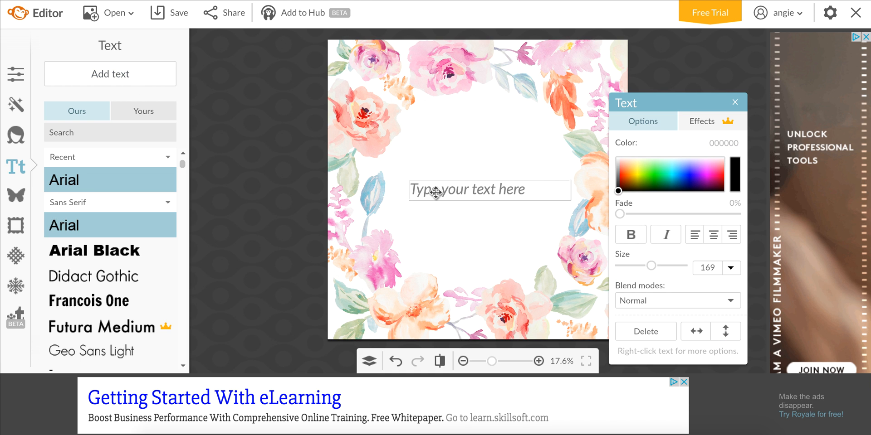
{"action": "type", "text": "It's a"}
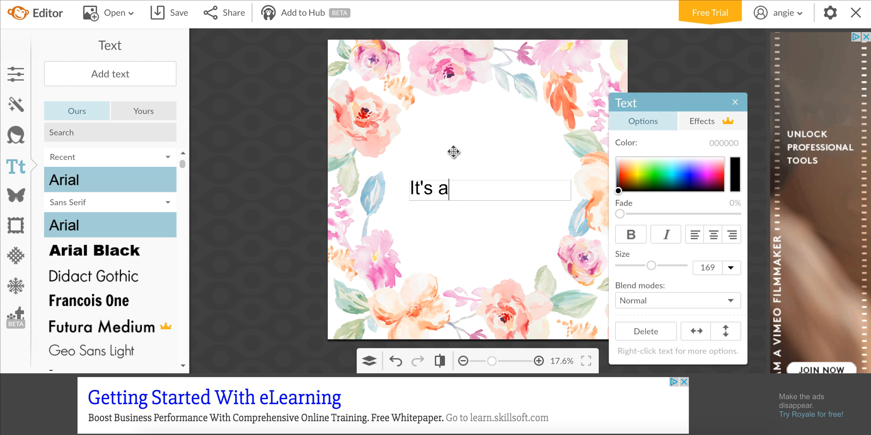
{"action": "mouse_move", "coordinate": [463, 191]}
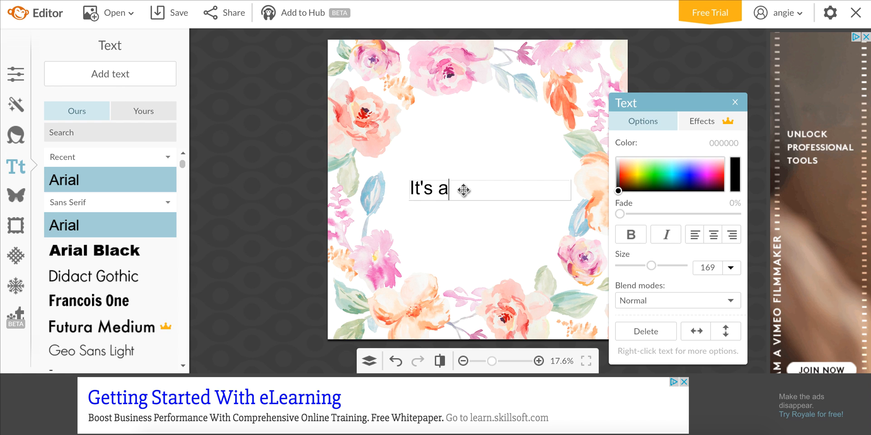
{"action": "double_click", "coordinate": [442, 189]}
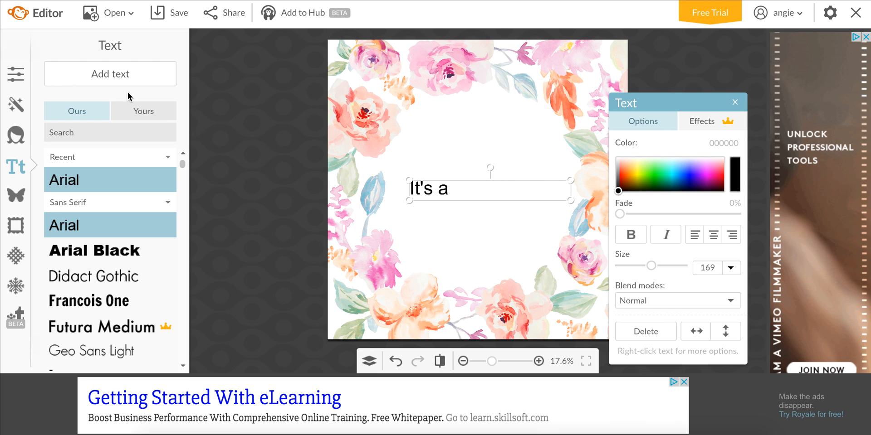
{"action": "mouse_move", "coordinate": [136, 110]}
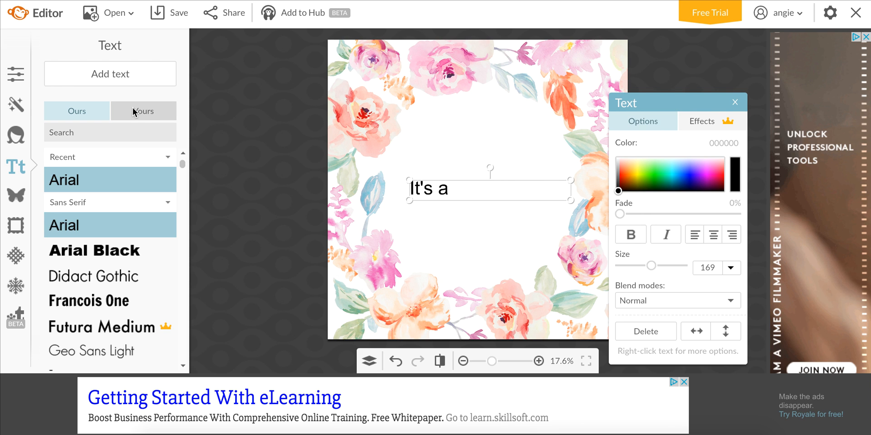
{"action": "mouse_move", "coordinate": [147, 118]}
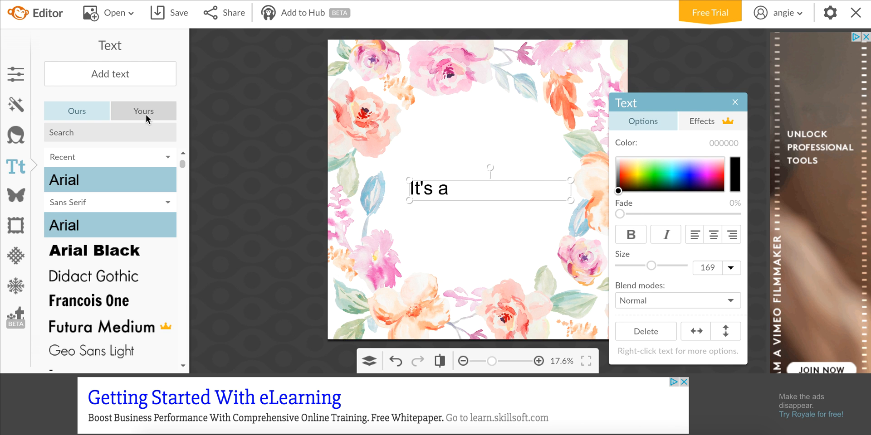
Give IT'S A a hand-lettered font from the user's own fonts and purple colour 490069.
{"action": "left_click", "coordinate": [143, 111]}
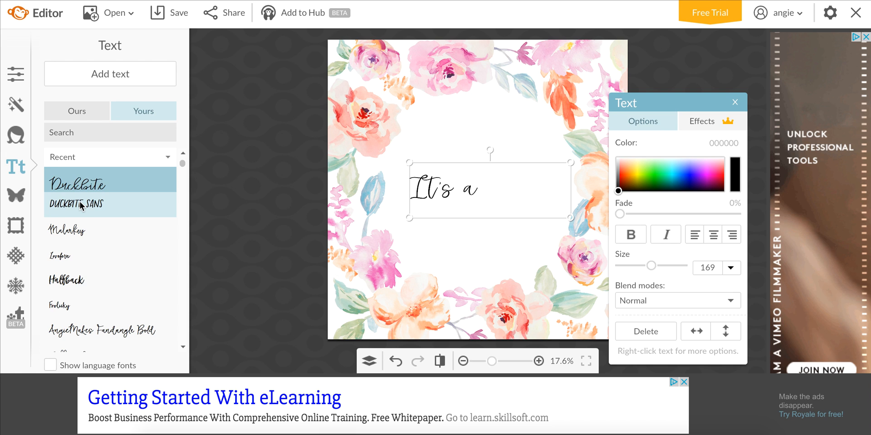
{"action": "left_click", "coordinate": [77, 179]}
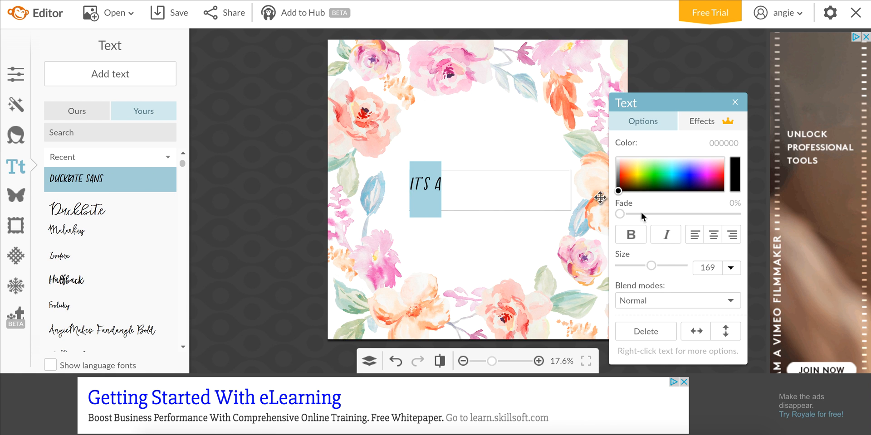
{"action": "mouse_move", "coordinate": [630, 175]}
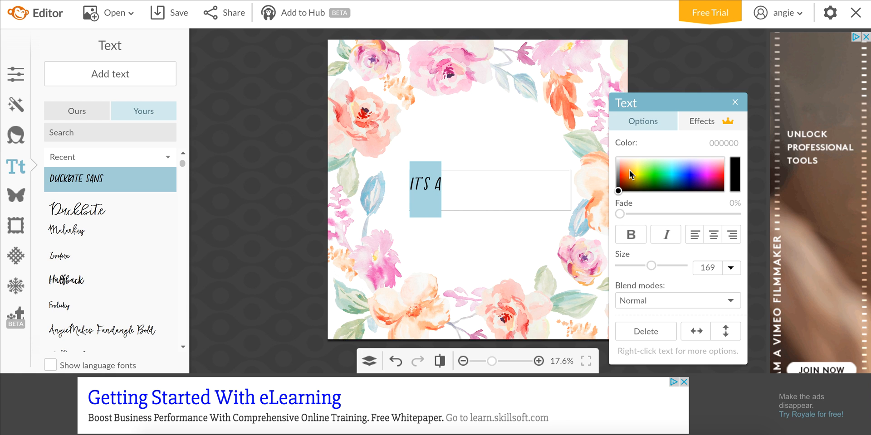
{"action": "left_click", "coordinate": [701, 178]}
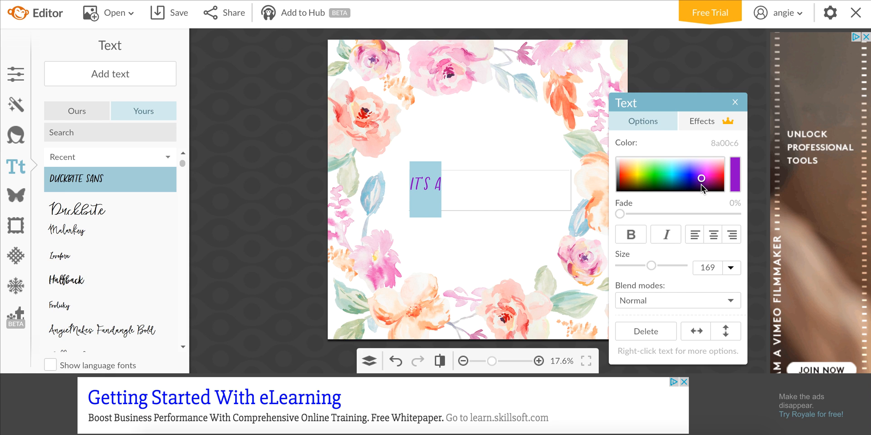
{"action": "left_click", "coordinate": [701, 188]}
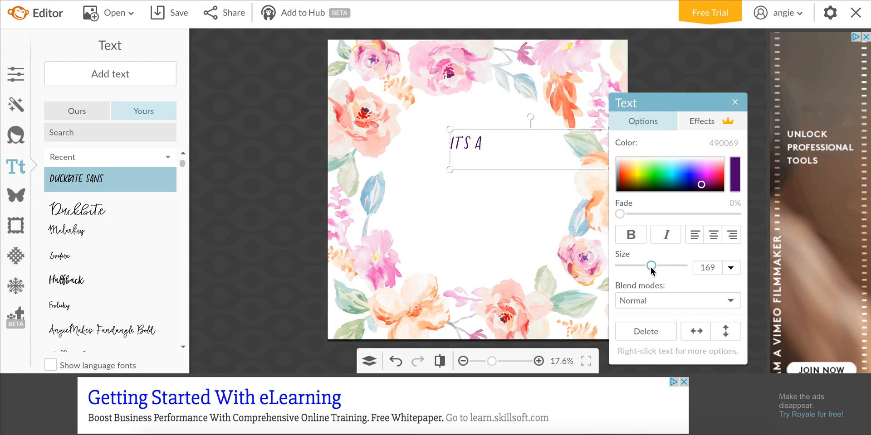
Enlarge the IT'S A text to size 213 near the top of the frame.
{"action": "left_click_drag", "start_coordinate": [651, 265], "coordinate": [655, 266]}
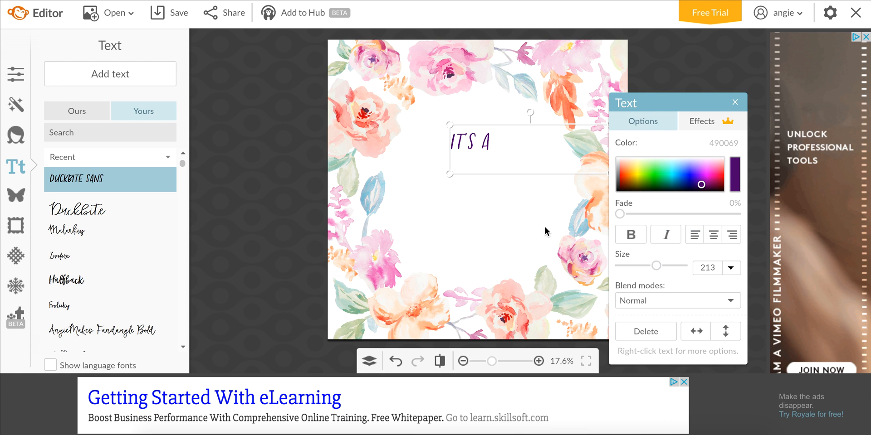
{"action": "left_click", "coordinate": [734, 101]}
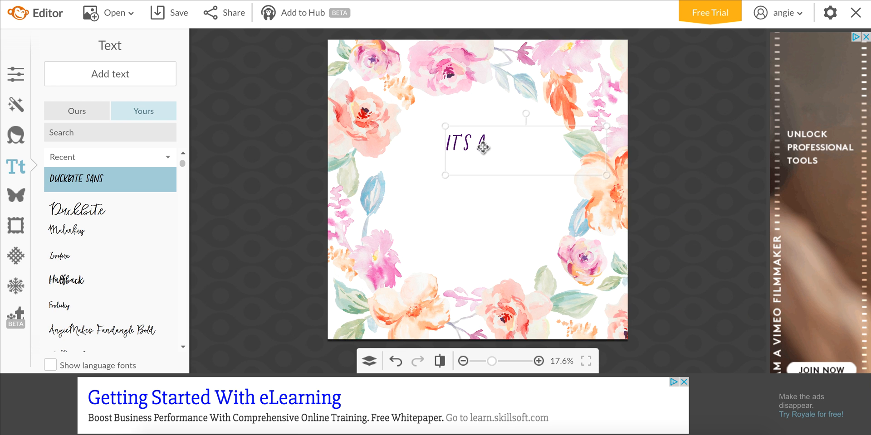
{"action": "left_click", "coordinate": [471, 144]}
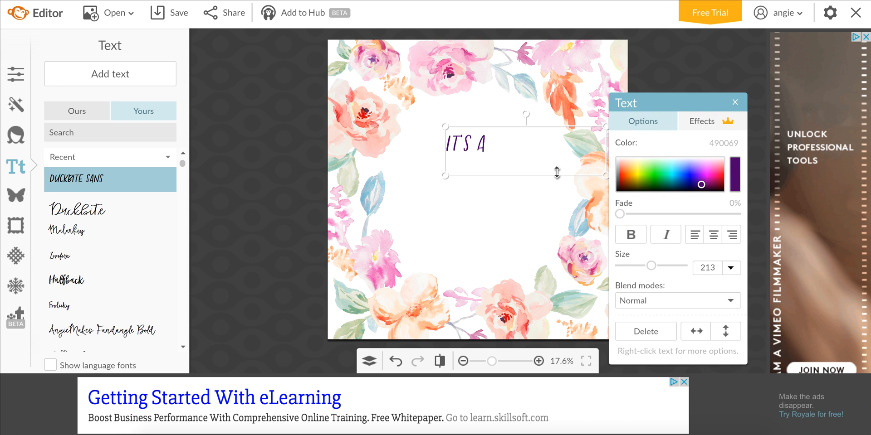
{"action": "mouse_move", "coordinate": [220, 165]}
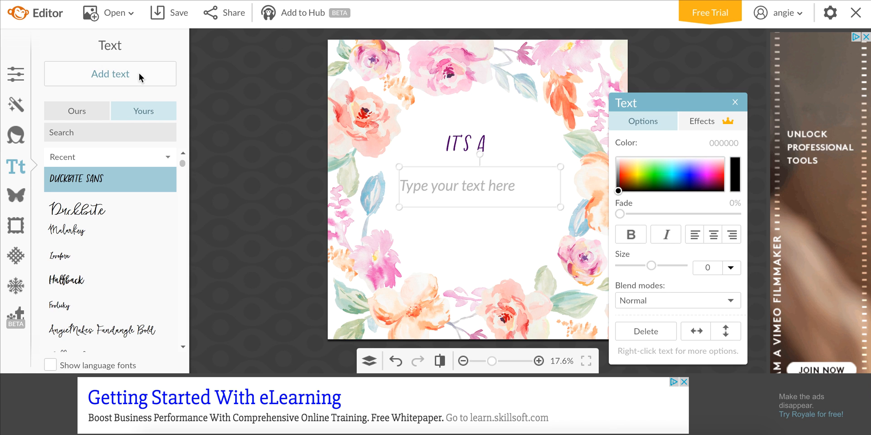
Add WONDERFUL LIFE below in the centred Duckbite script font, coloured purple.
{"action": "left_click", "coordinate": [479, 186]}
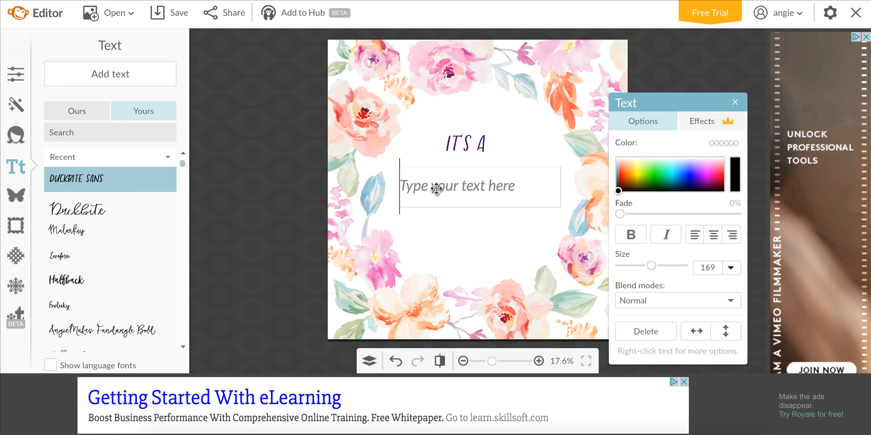
{"action": "type", "text": "WONDERFUL LIFE"}
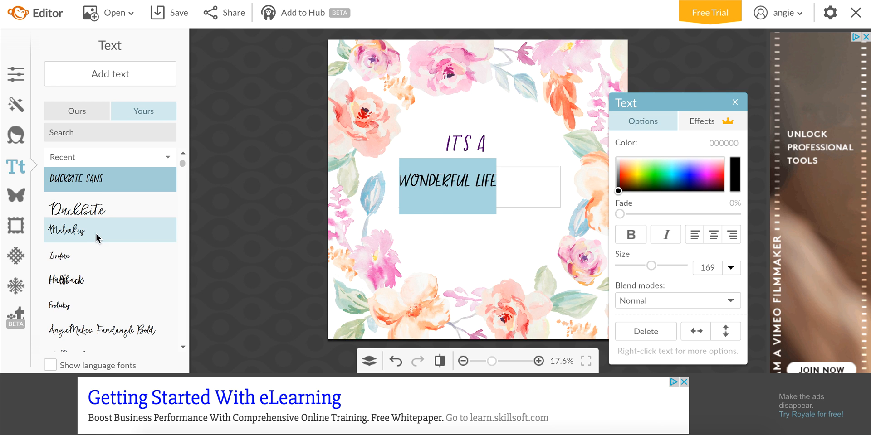
{"action": "left_click", "coordinate": [78, 179]}
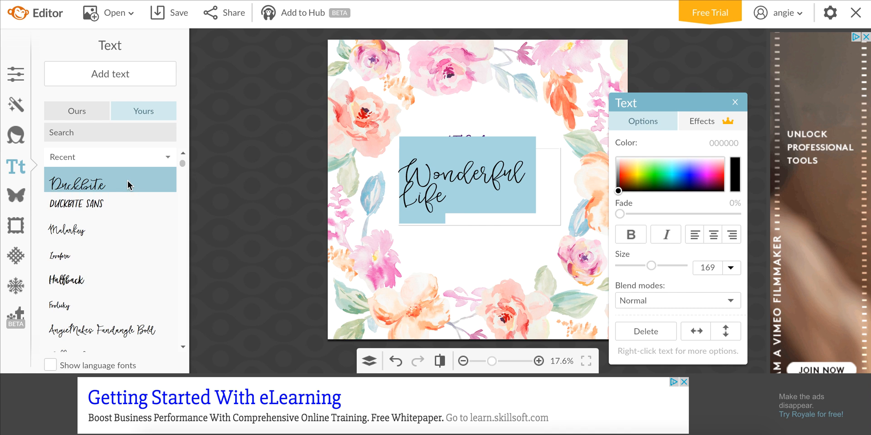
{"action": "left_click", "coordinate": [712, 234]}
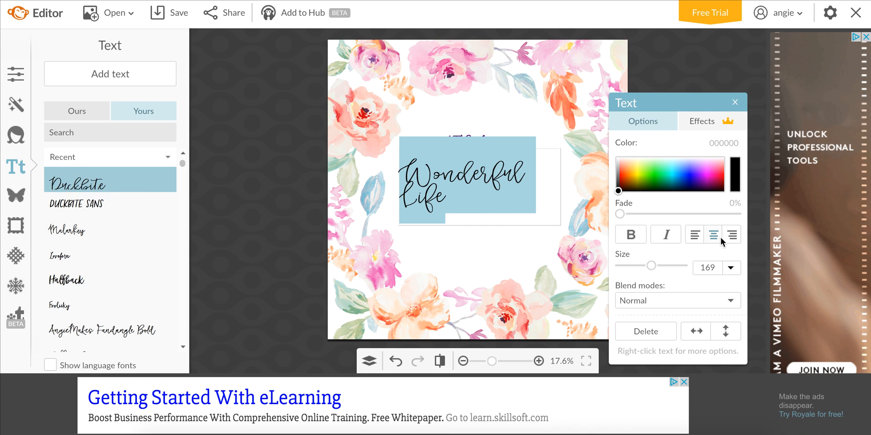
{"action": "left_click", "coordinate": [712, 234]}
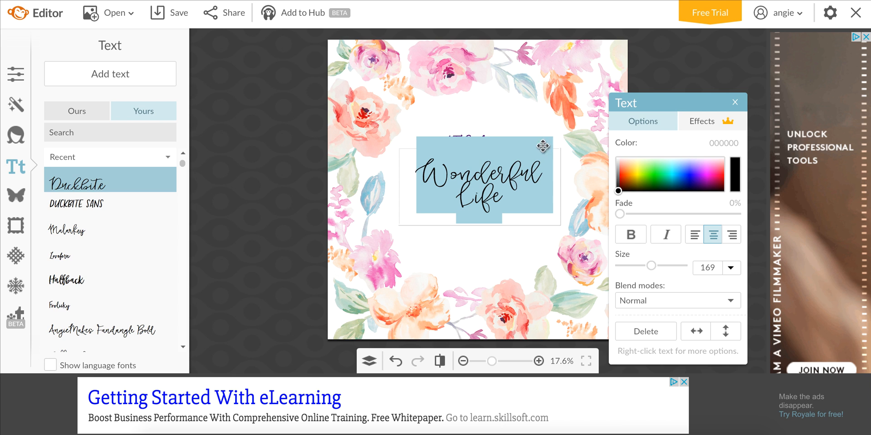
{"action": "mouse_move", "coordinate": [702, 179]}
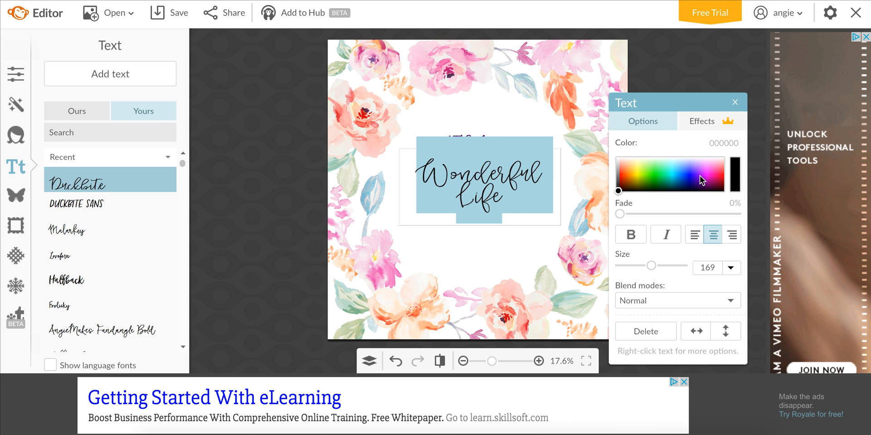
{"action": "left_click", "coordinate": [700, 176]}
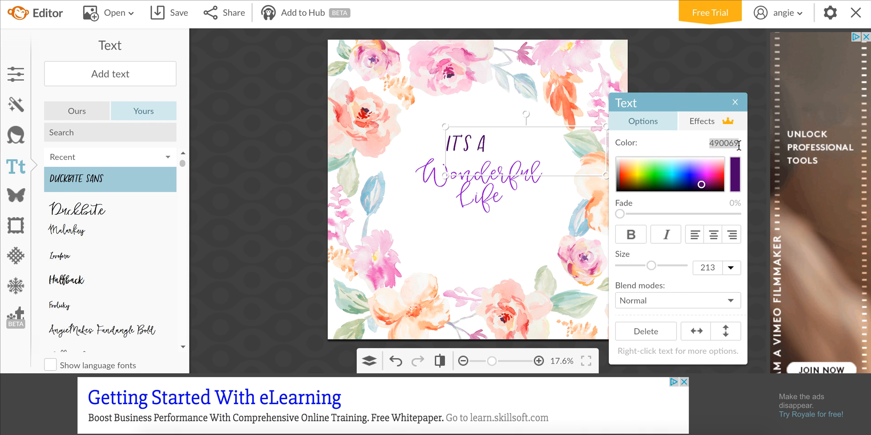
Position Wonderful Life beneath IT'S A and match its purple with hex 490069.
{"action": "left_click", "coordinate": [78, 210]}
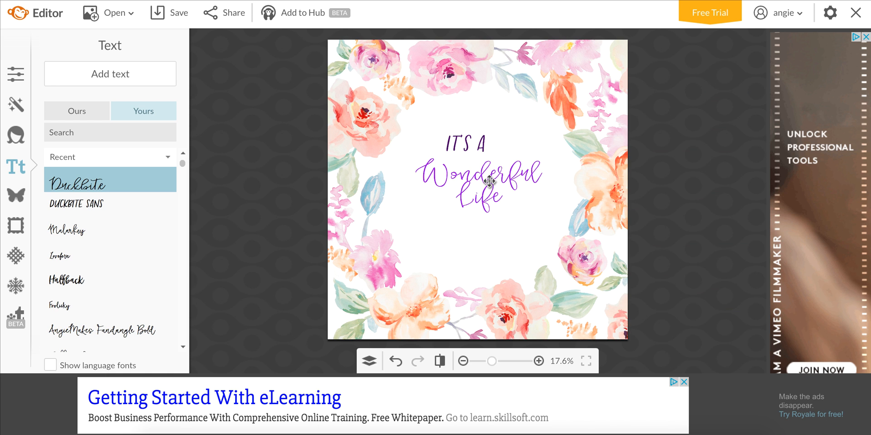
{"action": "left_click", "coordinate": [478, 178]}
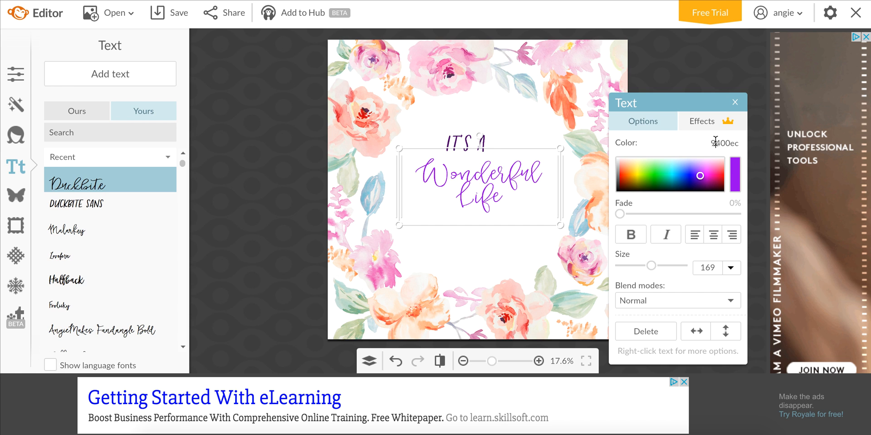
{"action": "mouse_move", "coordinate": [714, 142]}
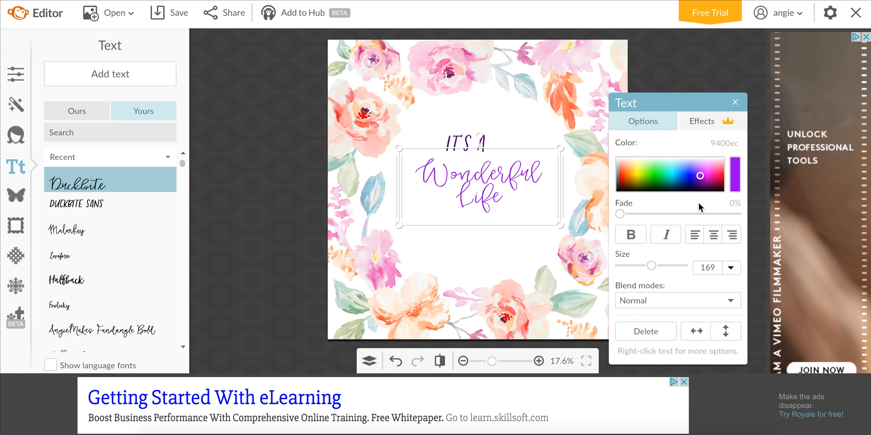
{"action": "left_click_drag", "start_coordinate": [481, 186], "coordinate": [480, 220]}
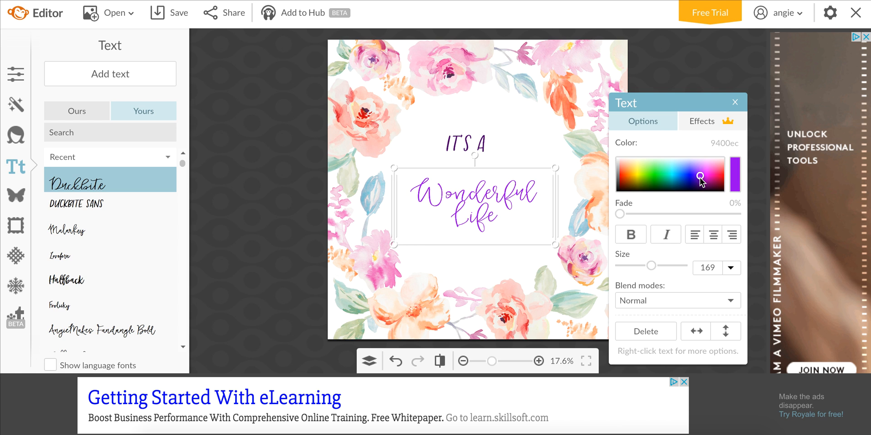
{"action": "left_click", "coordinate": [702, 182]}
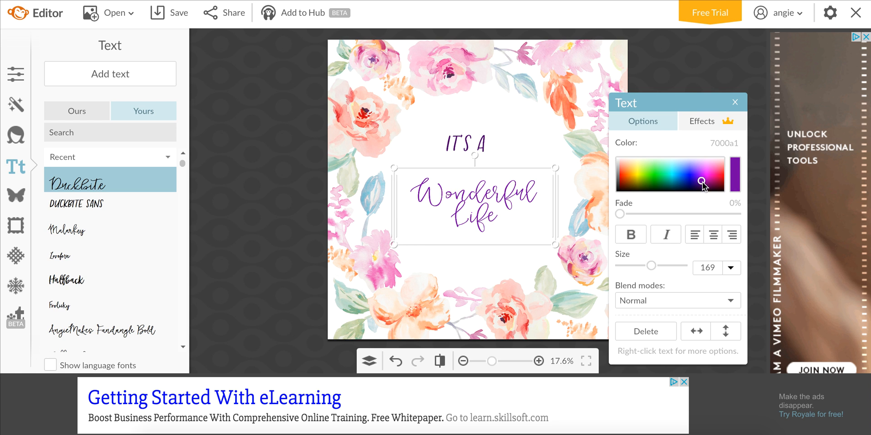
{"action": "left_click", "coordinate": [713, 234]}
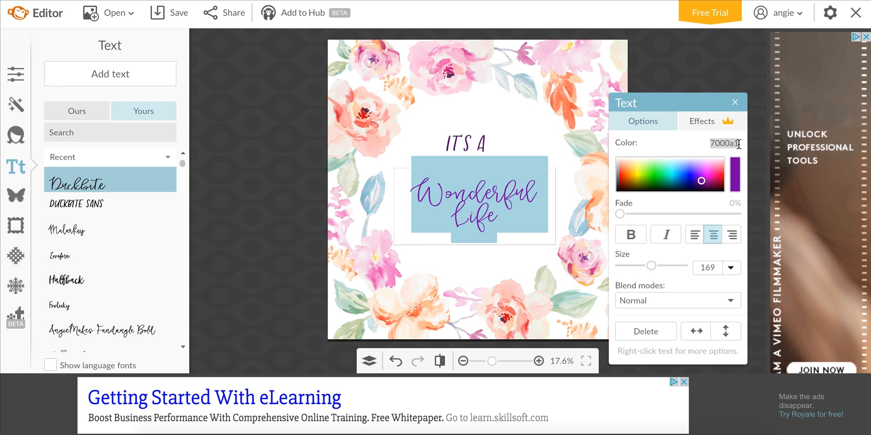
{"action": "type", "text": "490069"}
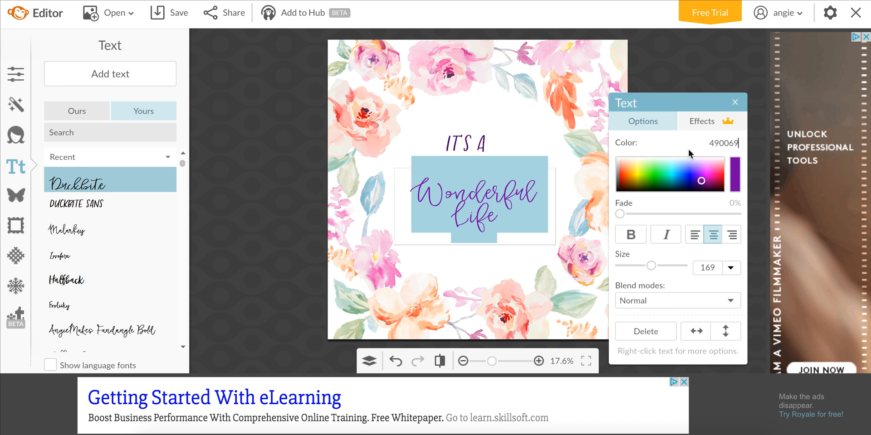
{"action": "mouse_move", "coordinate": [671, 202]}
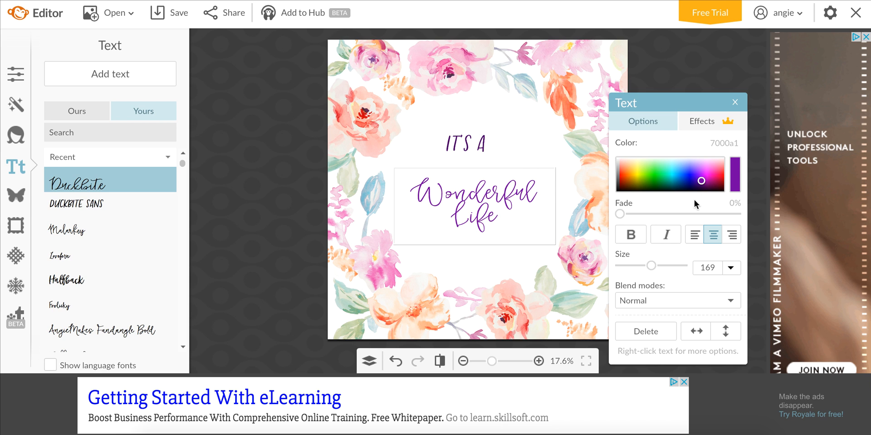
{"action": "mouse_move", "coordinate": [570, 212]}
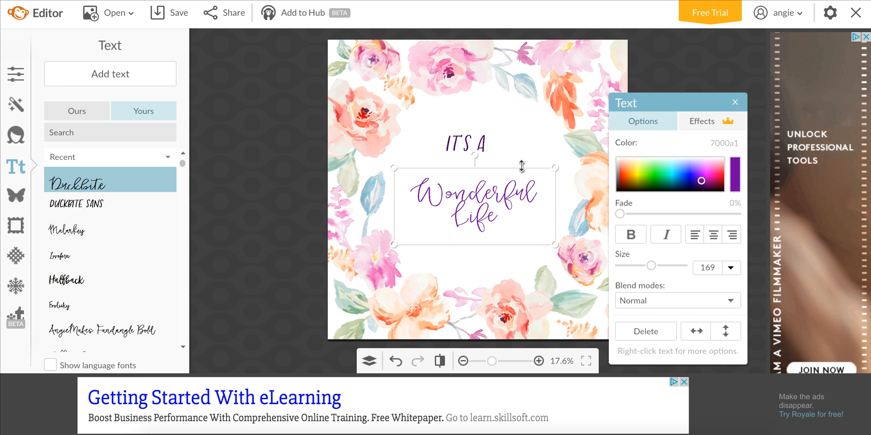
{"action": "mouse_move", "coordinate": [721, 142]}
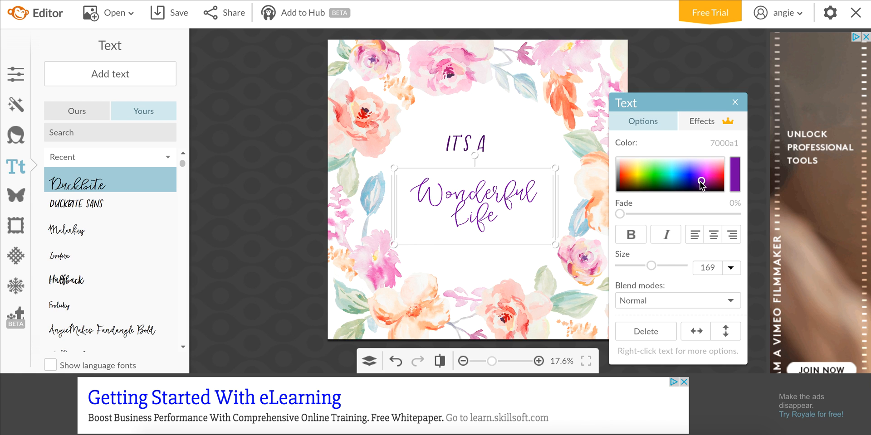
{"action": "left_click", "coordinate": [703, 185]}
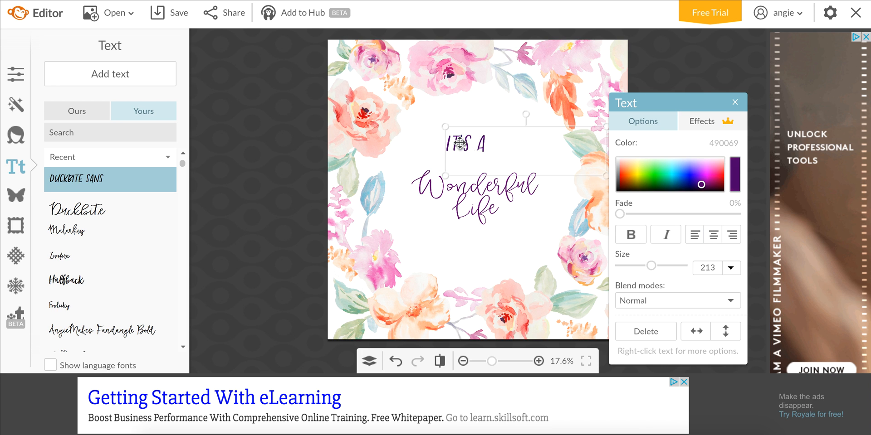
Enlarge the script text to size 213 and trim it to read only Wonderful.
{"action": "left_click", "coordinate": [733, 102]}
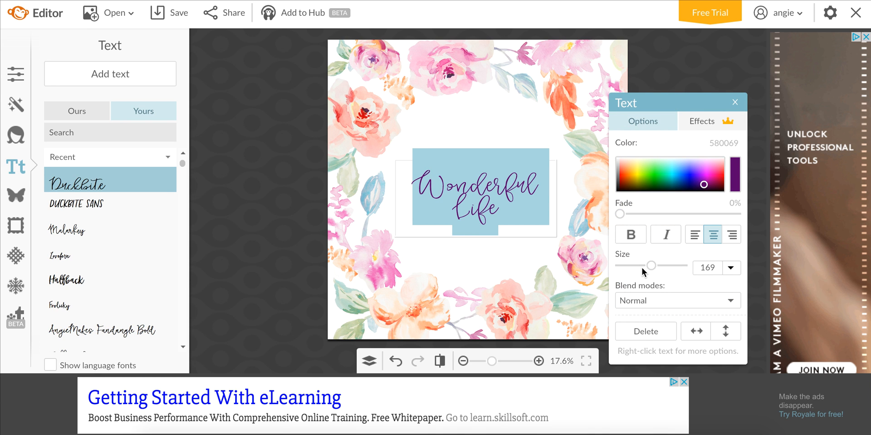
{"action": "left_click_drag", "start_coordinate": [653, 266], "coordinate": [658, 266]}
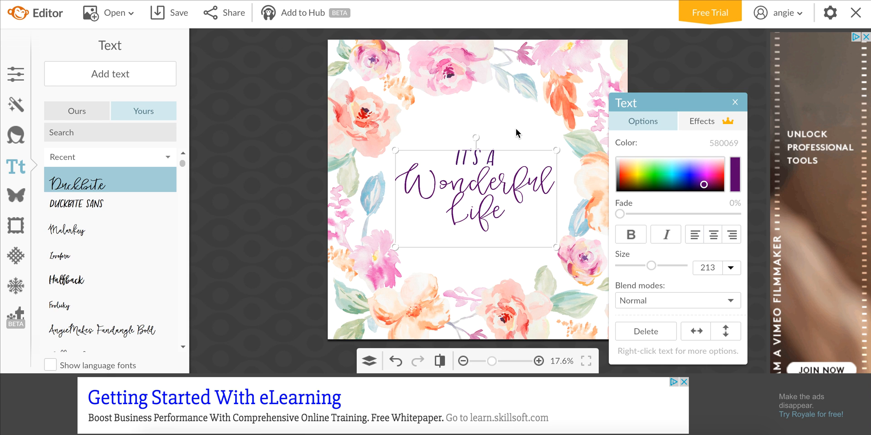
{"action": "left_click", "coordinate": [713, 234]}
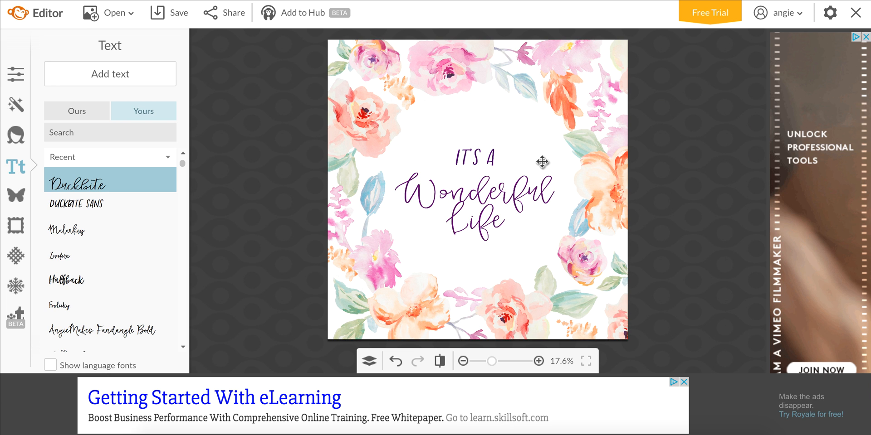
{"action": "left_click", "coordinate": [478, 202]}
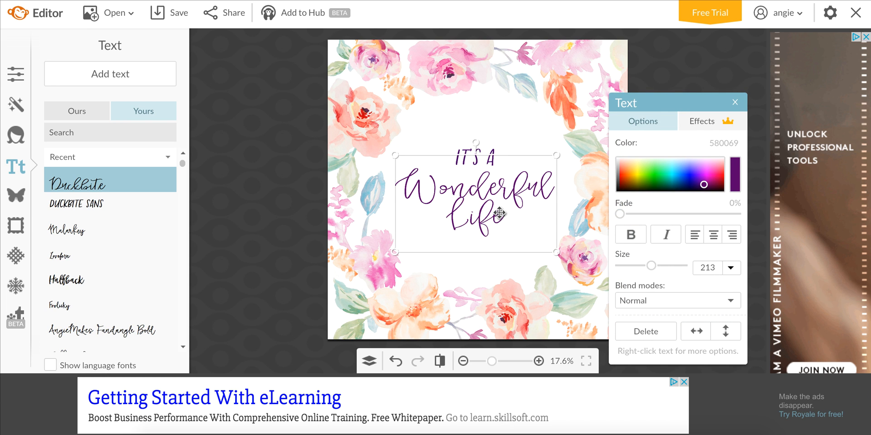
{"action": "left_click", "coordinate": [713, 234]}
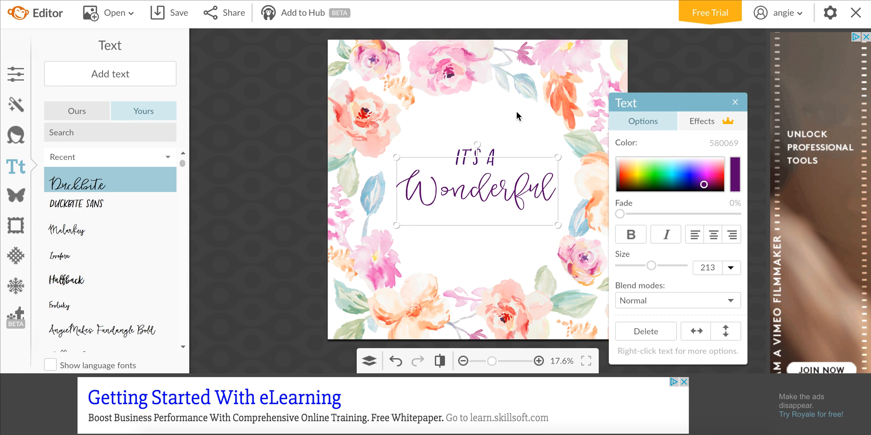
{"action": "mouse_move", "coordinate": [499, 206]}
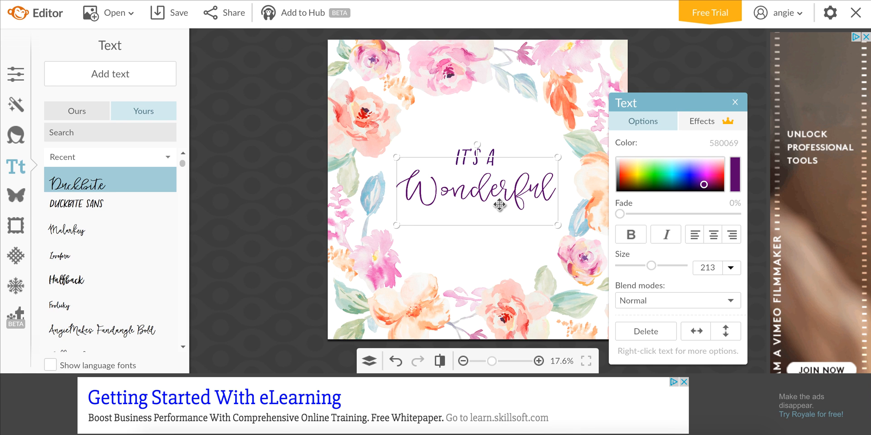
Duplicate the Wonderful text into a Life line centred below it.
{"action": "right_click", "coordinate": [500, 202]}
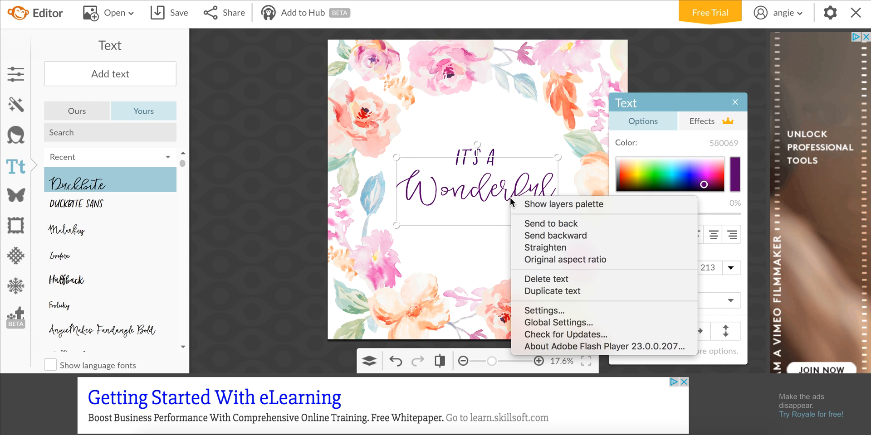
{"action": "mouse_move", "coordinate": [553, 292]}
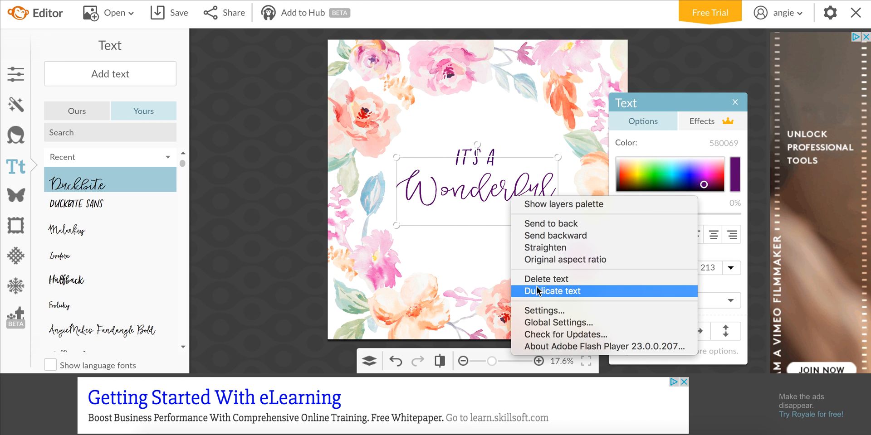
{"action": "mouse_move", "coordinate": [552, 291]}
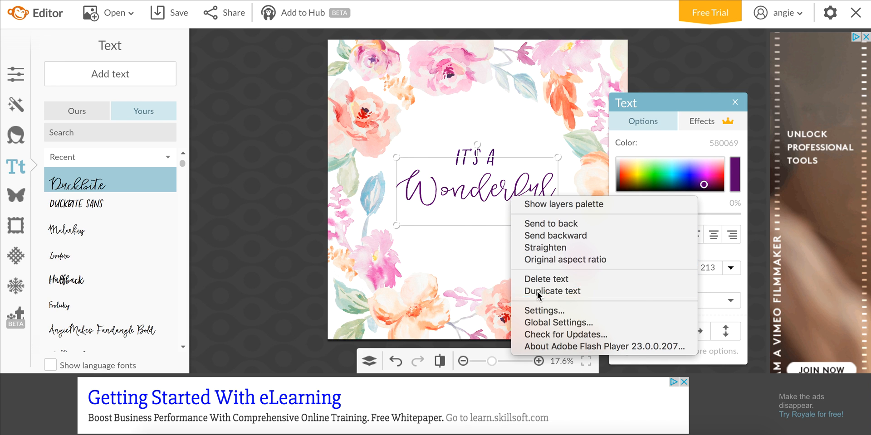
{"action": "left_click", "coordinate": [553, 291]}
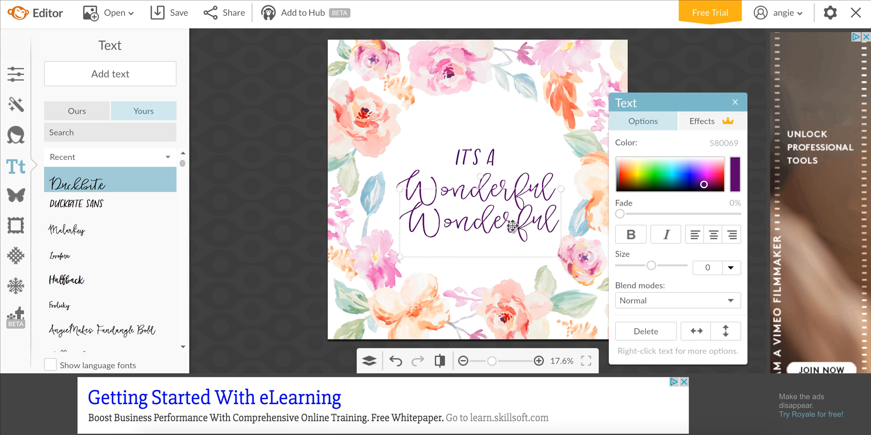
{"action": "left_click", "coordinate": [713, 234]}
{"action": "type", "text": "Life"}
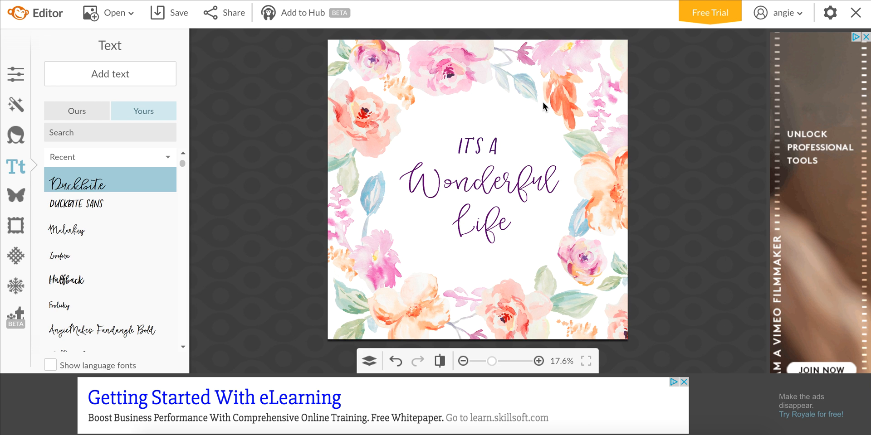
{"action": "mouse_move", "coordinate": [568, 122]}
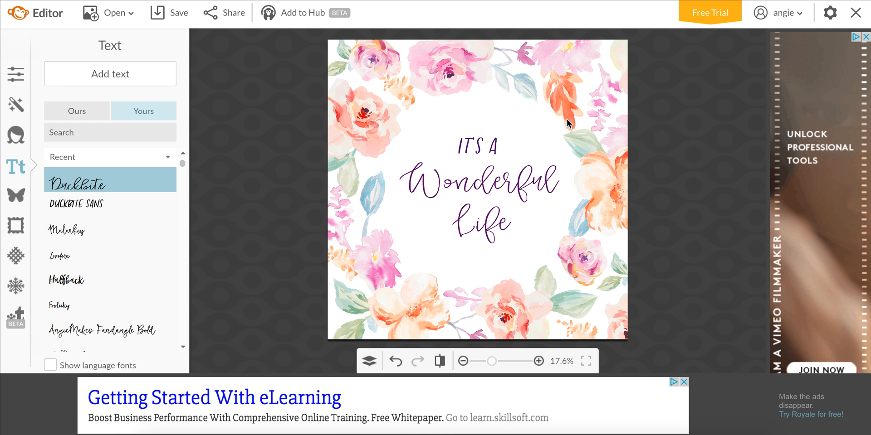
{"action": "mouse_move", "coordinate": [557, 174]}
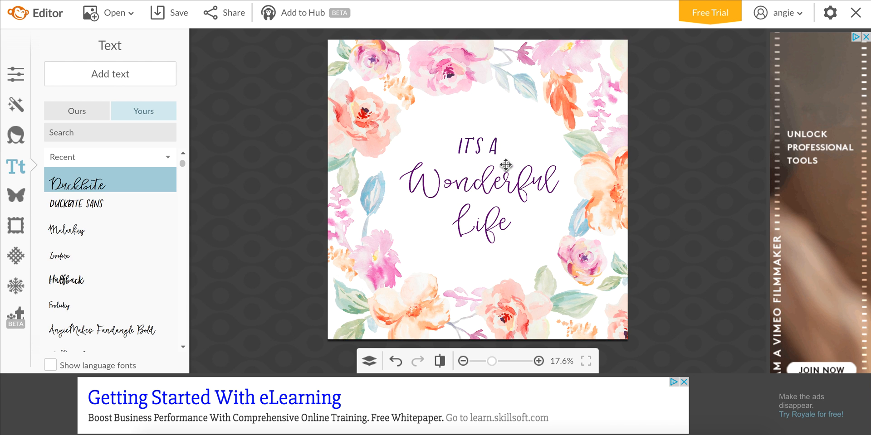
{"action": "mouse_move", "coordinate": [390, 33]}
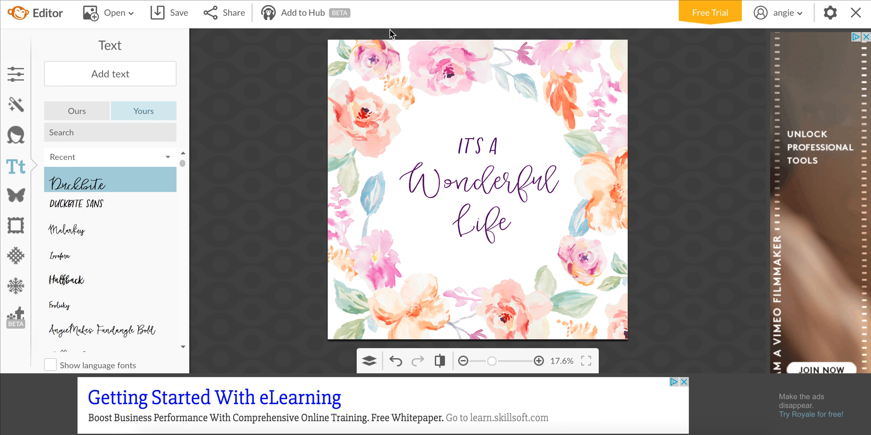
{"action": "mouse_move", "coordinate": [169, 12]}
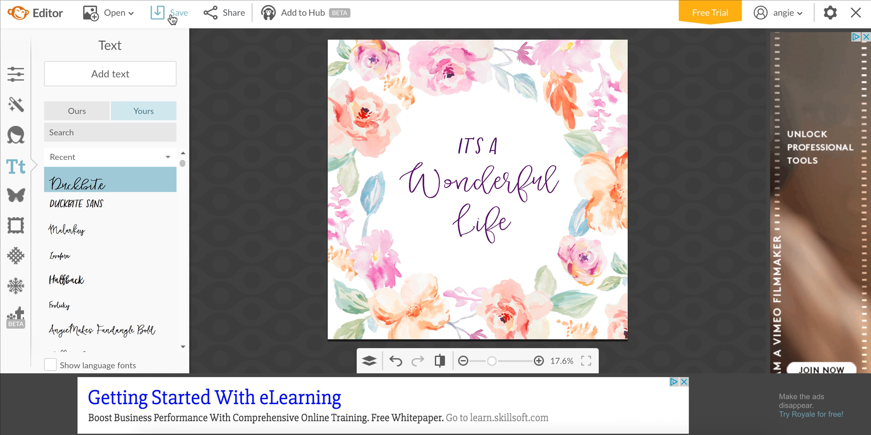
Save the 2709 × 2709 px design to the Desktop as a JPEG at Pierce quality.
{"action": "left_click", "coordinate": [179, 12]}
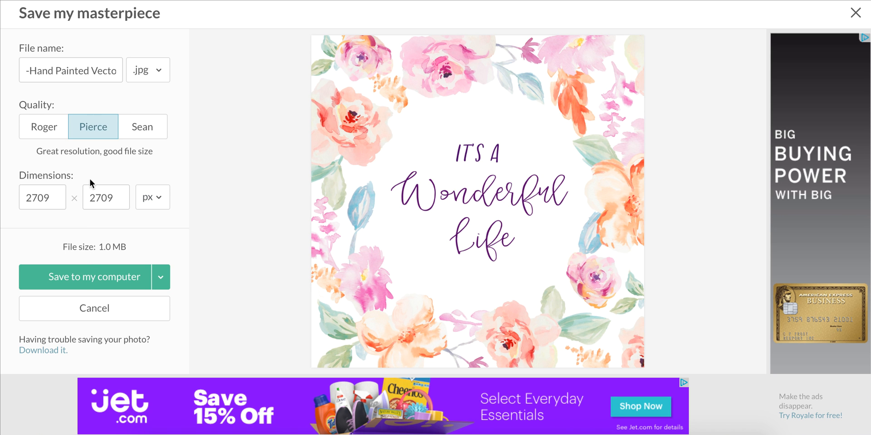
{"action": "left_click", "coordinate": [86, 277]}
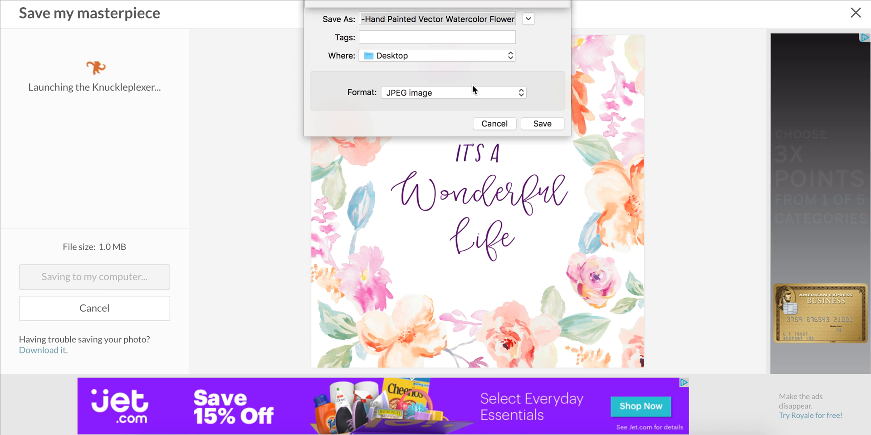
{"action": "left_click", "coordinate": [436, 18]}
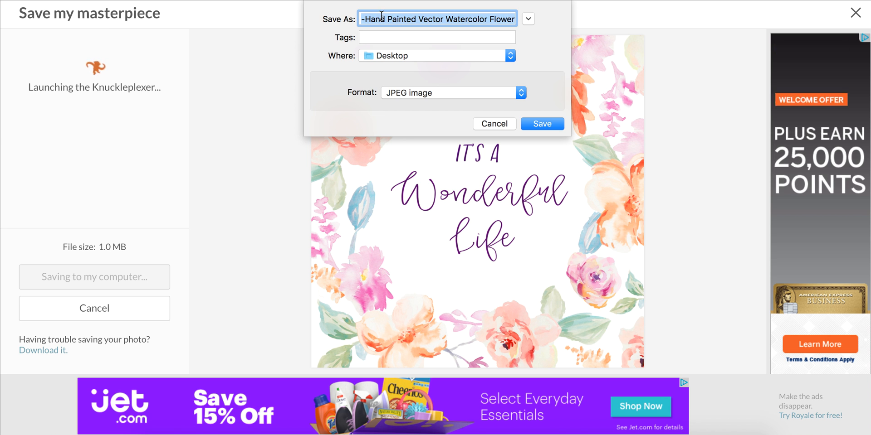
{"action": "left_click", "coordinate": [540, 124]}
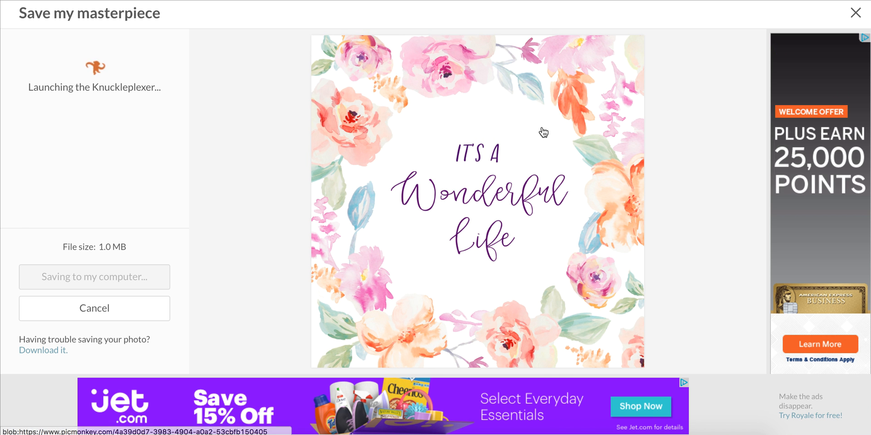